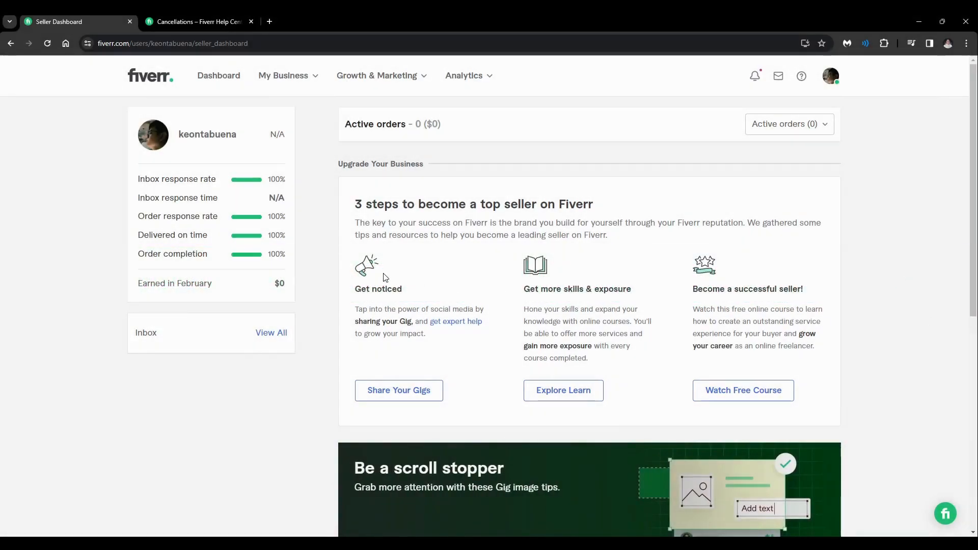
Scroll the seller dashboard down to the footer's support and Community links
scroll(down, 3)
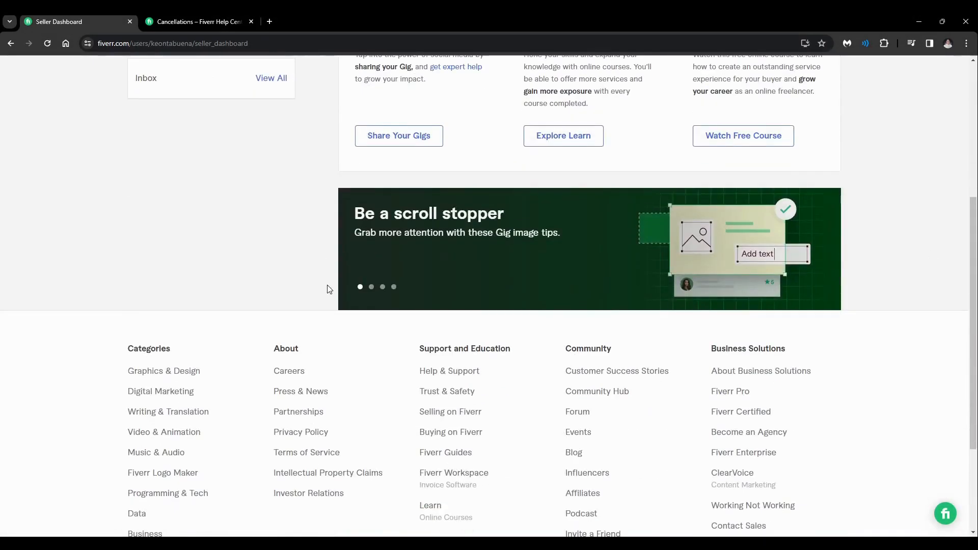
scroll(down, 3)
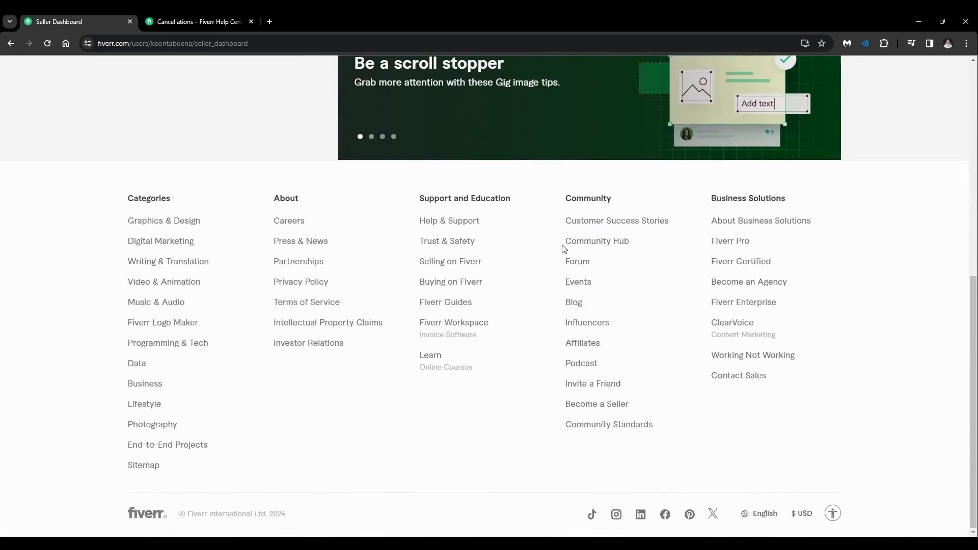
mouse_move(577, 261)
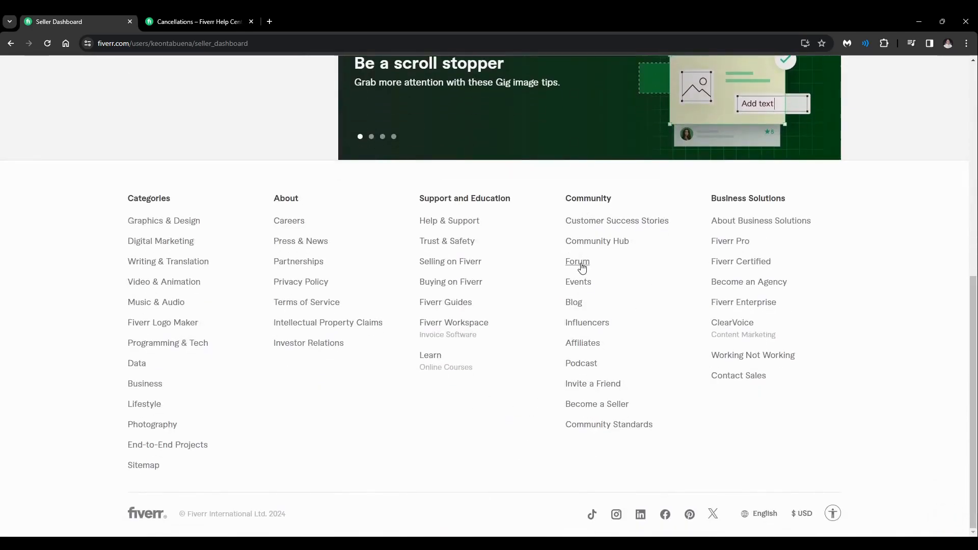
Open the Forum from the footer and enter the search 'how to remove bad reviews'
click(578, 261)
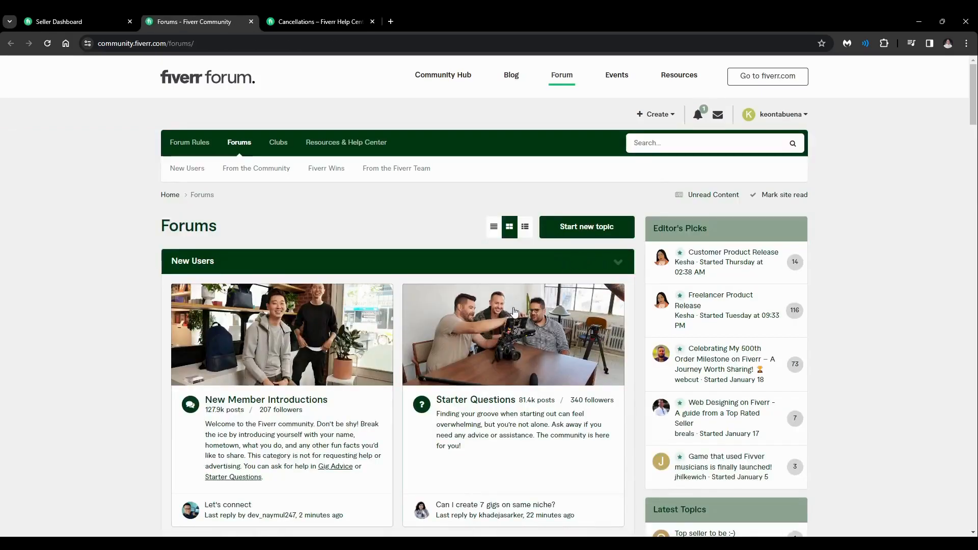
click(681, 143)
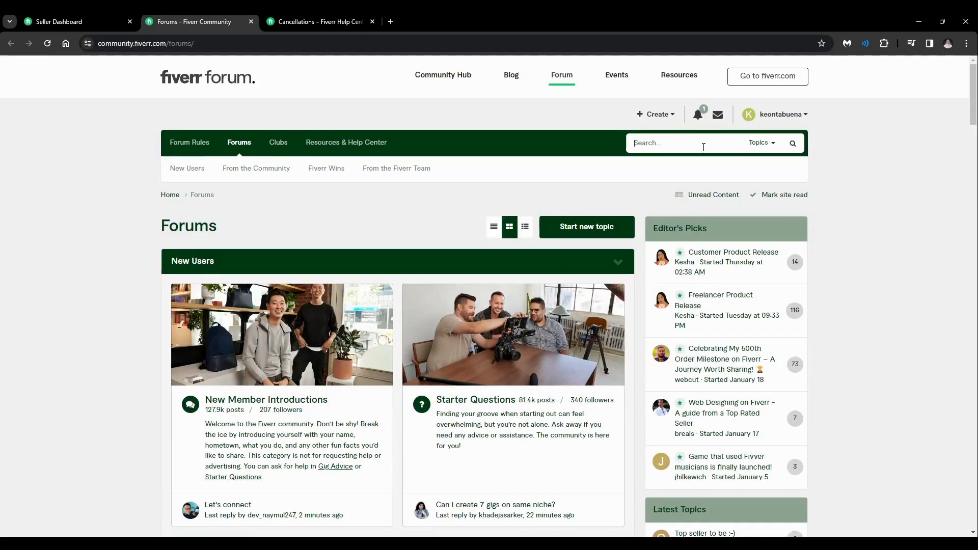
text(how to remove)
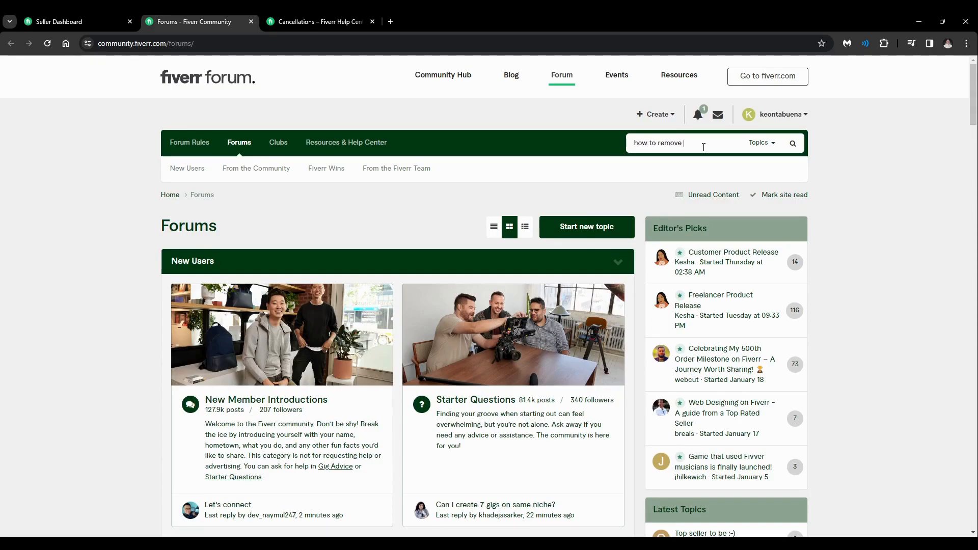
text(bad reviews)
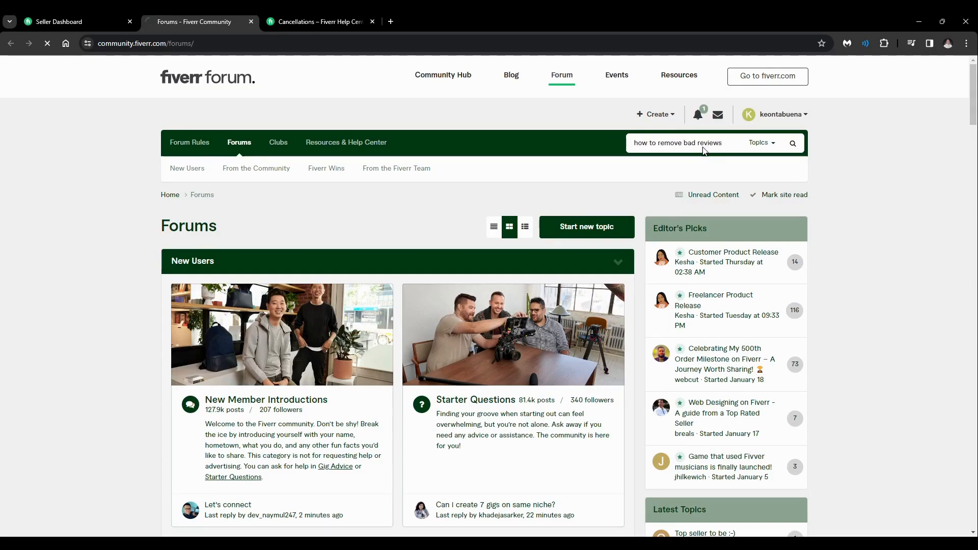
Submit the 'how to remove bad reviews' search and scroll through the 1,096 topic results
click(793, 142)
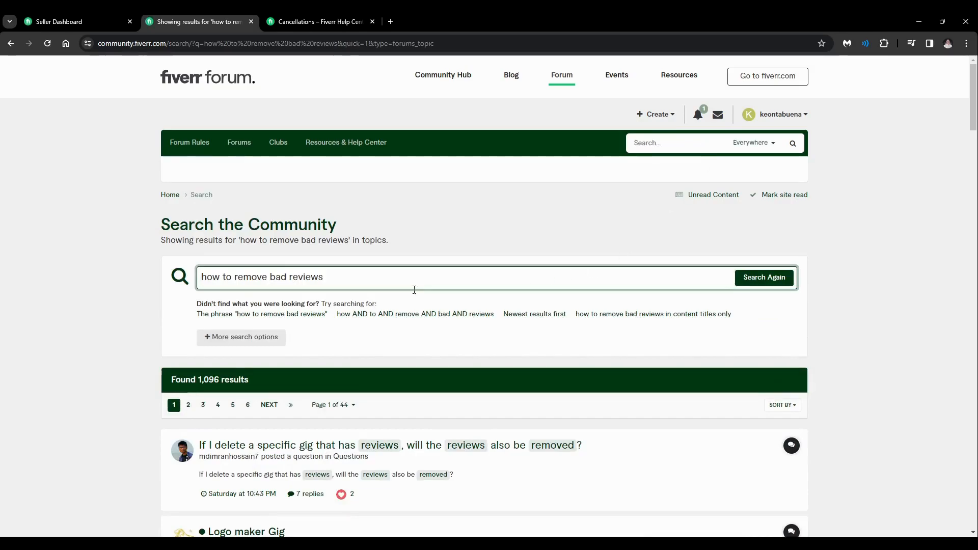
scroll(down, 3)
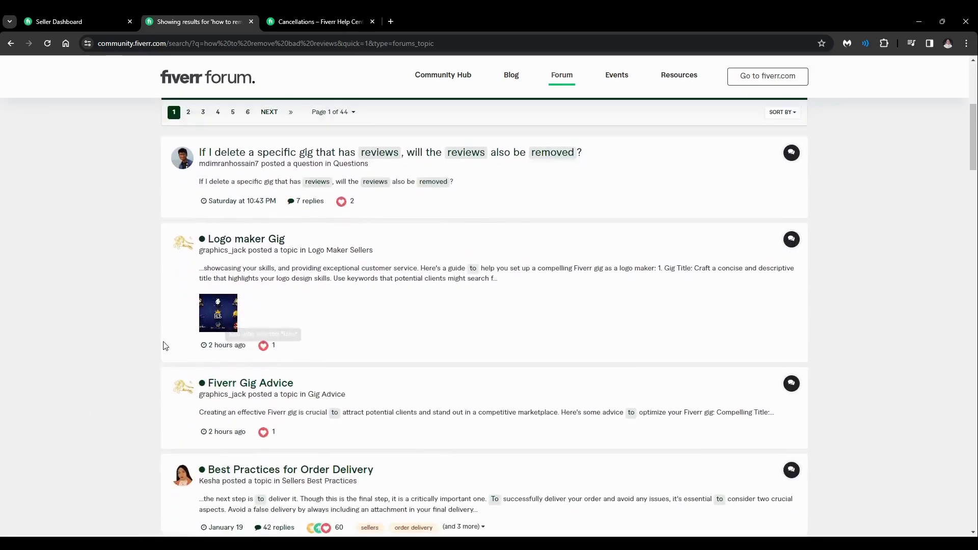
scroll(down, 3)
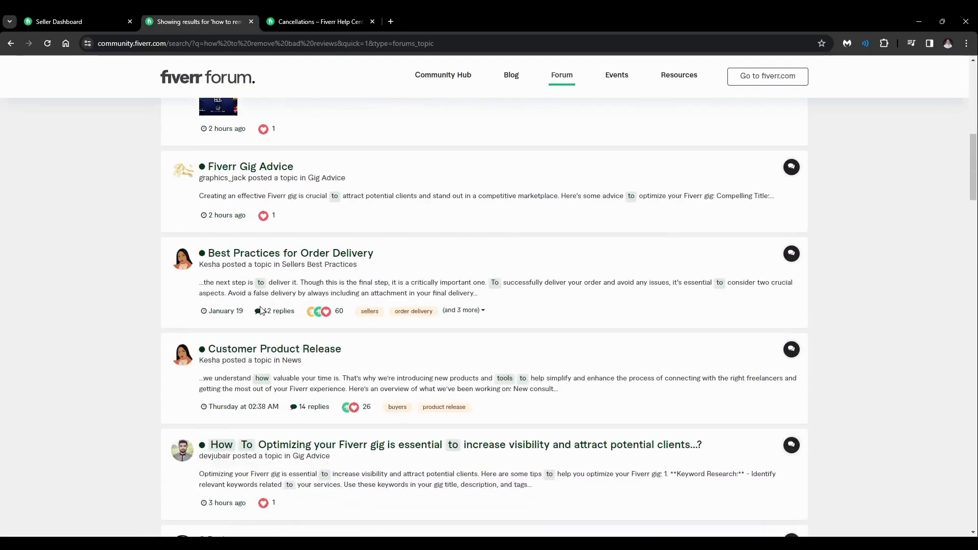
scroll(up, 3)
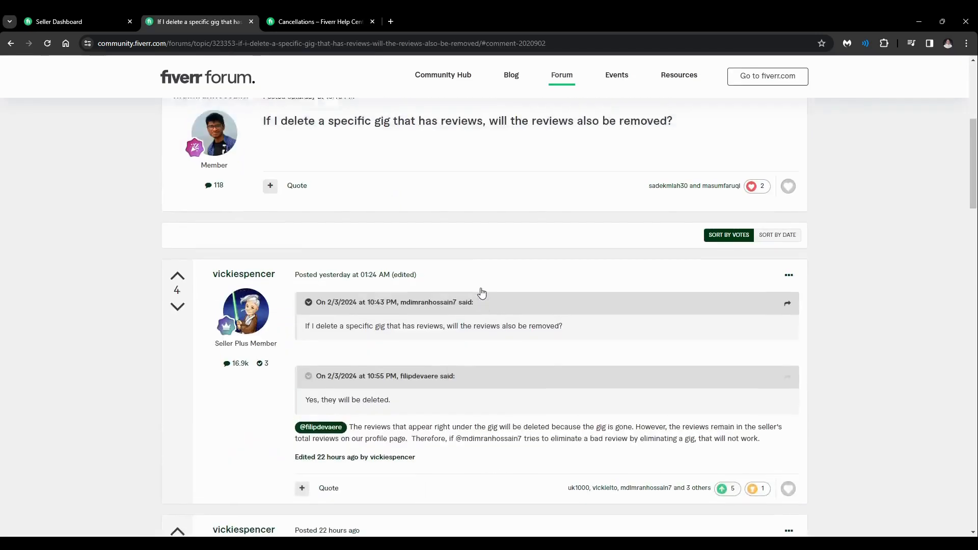
scroll(down, 3)
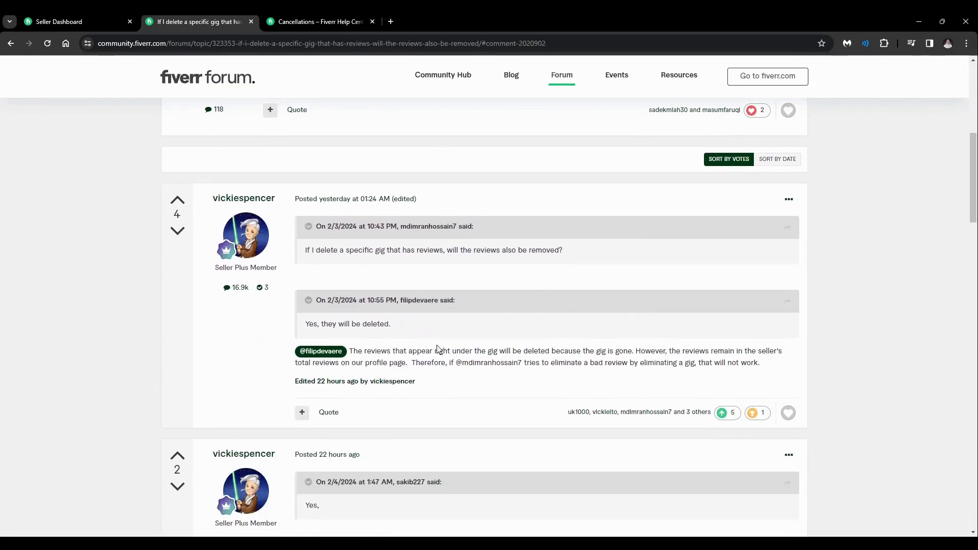
mouse_move(398, 353)
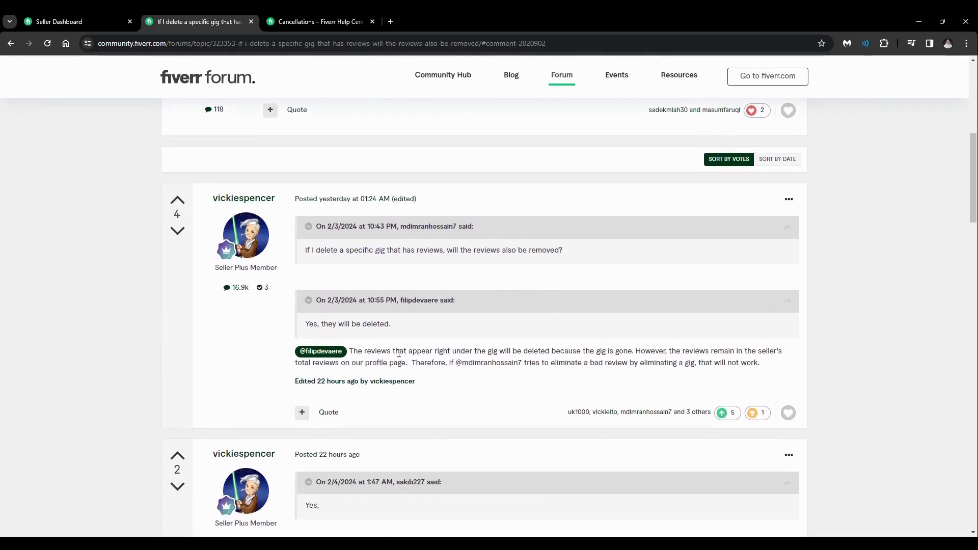
scroll(up, 3)
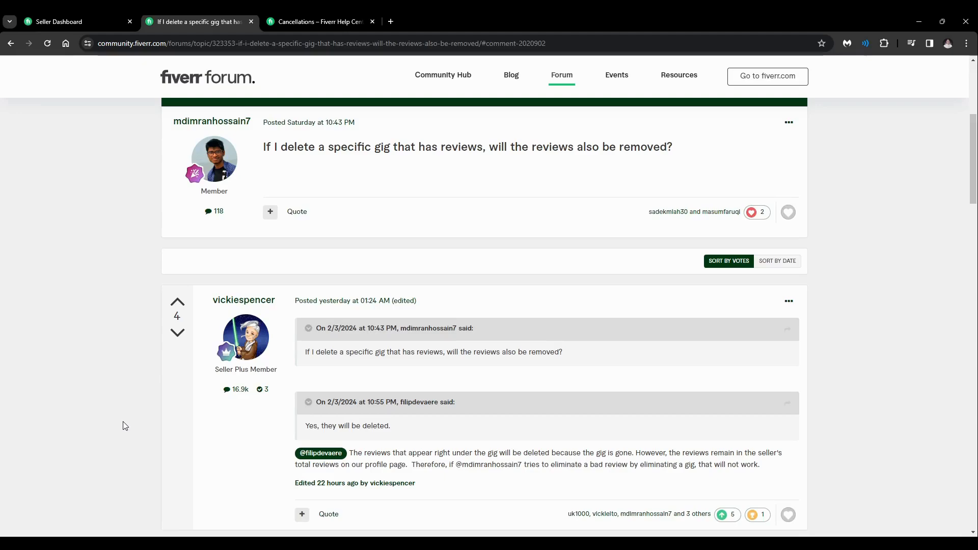
mouse_move(336, 364)
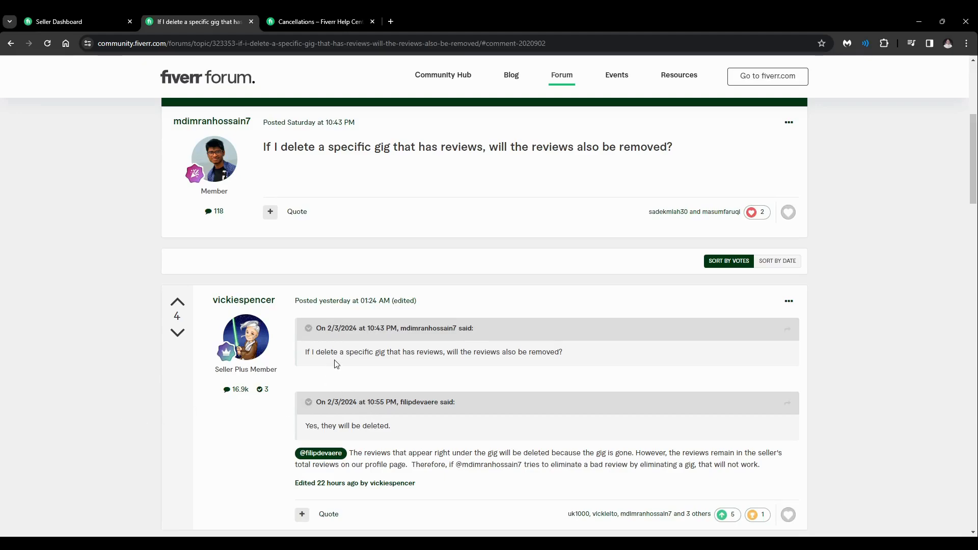
mouse_move(423, 350)
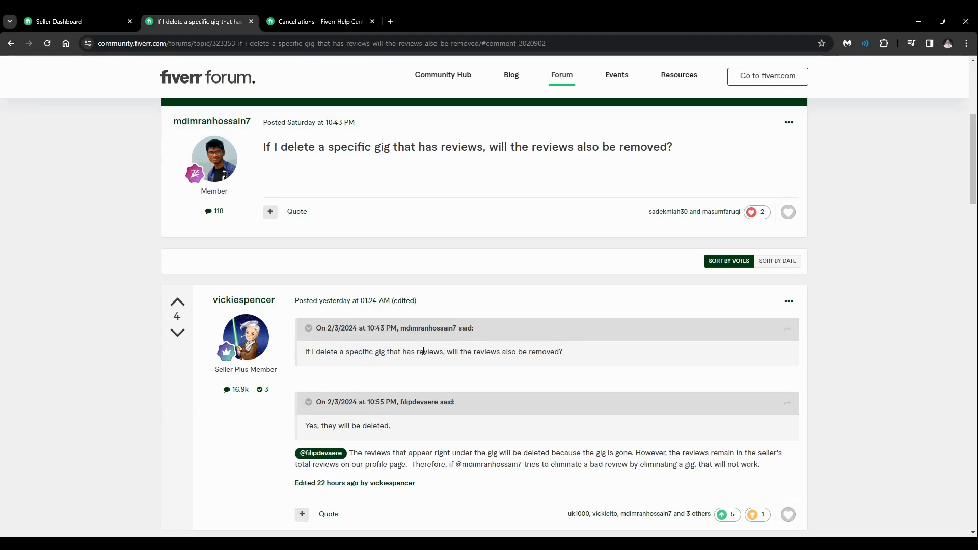
scroll(down, 3)
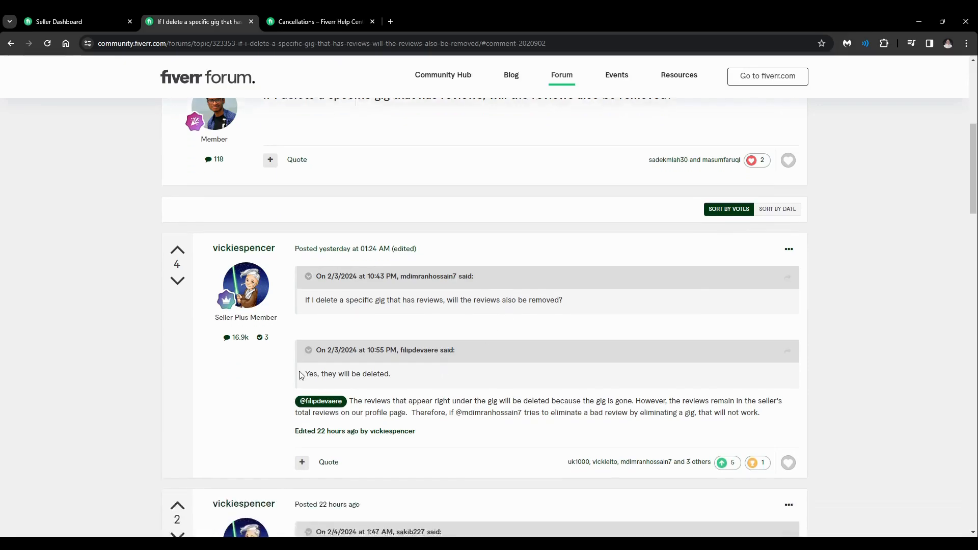
scroll(down, 3)
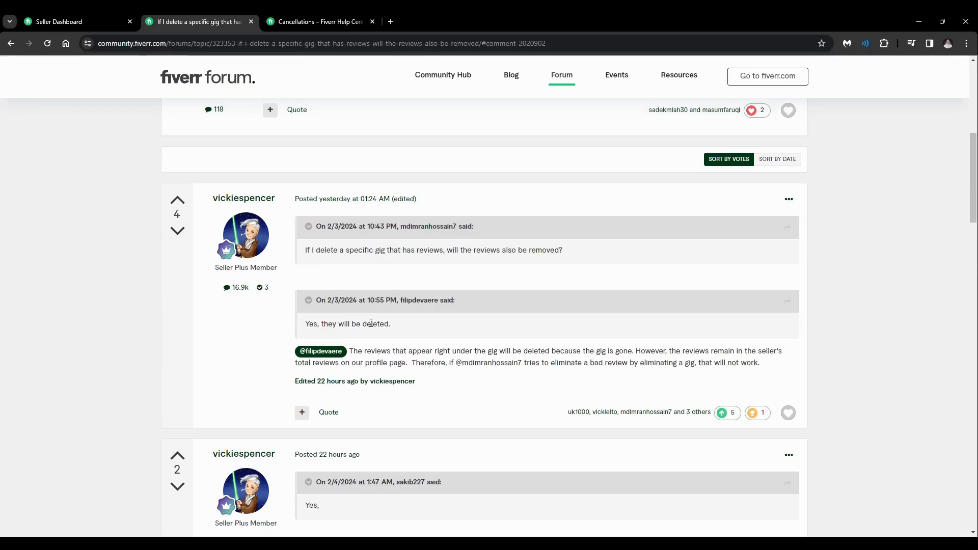
mouse_move(429, 353)
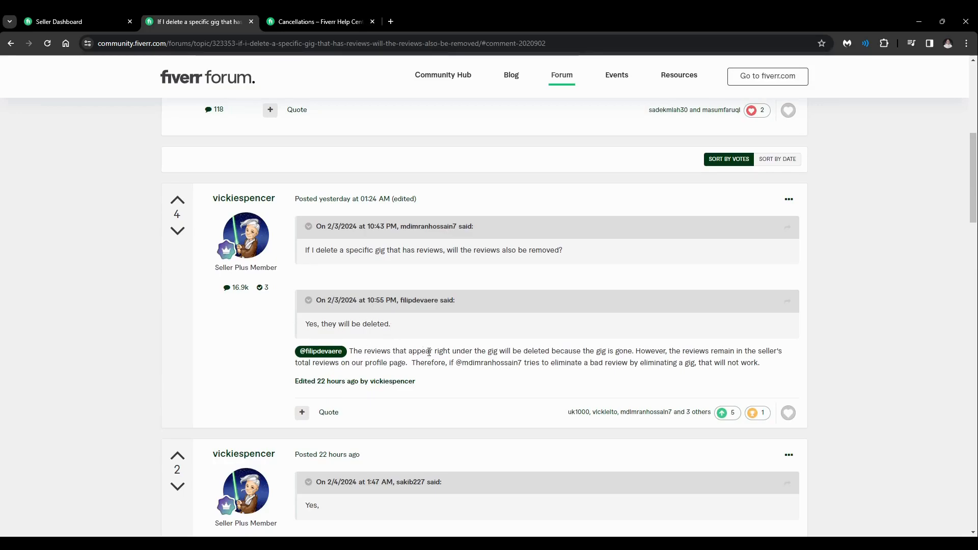
mouse_move(547, 351)
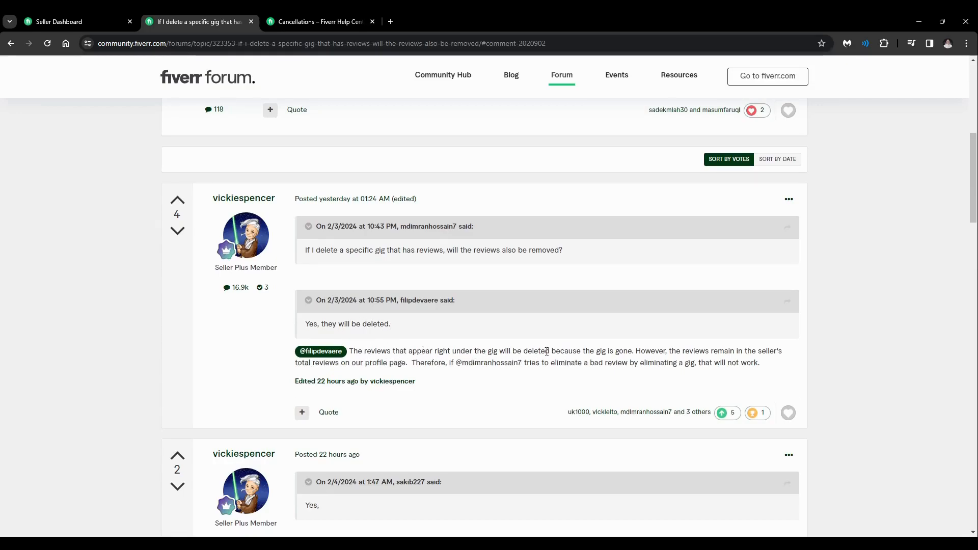
mouse_move(661, 395)
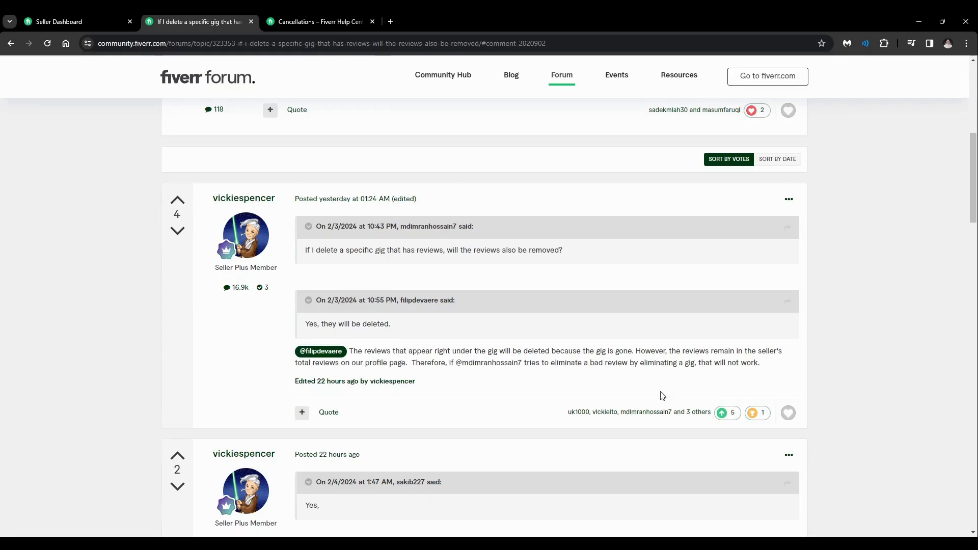
mouse_move(726, 373)
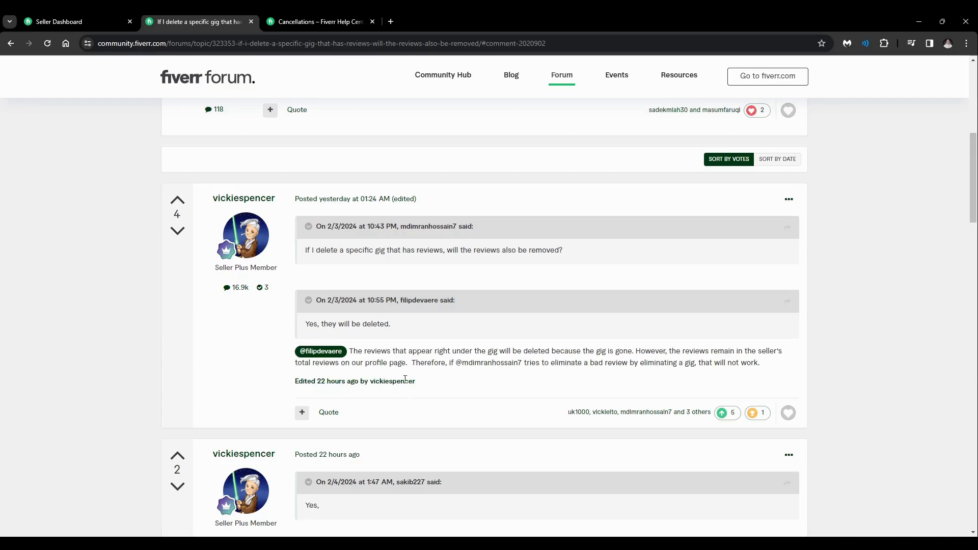
mouse_move(499, 392)
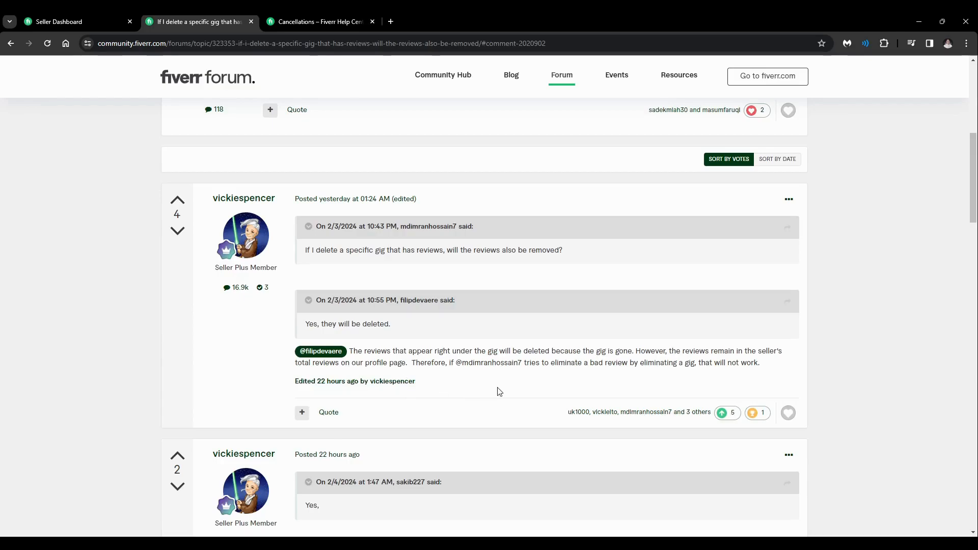
mouse_move(564, 361)
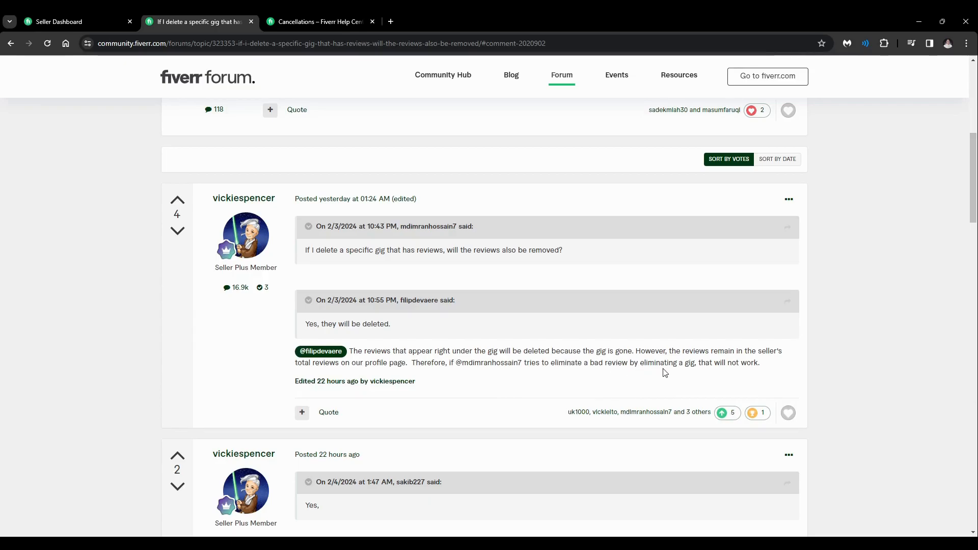
scroll(down, 3)
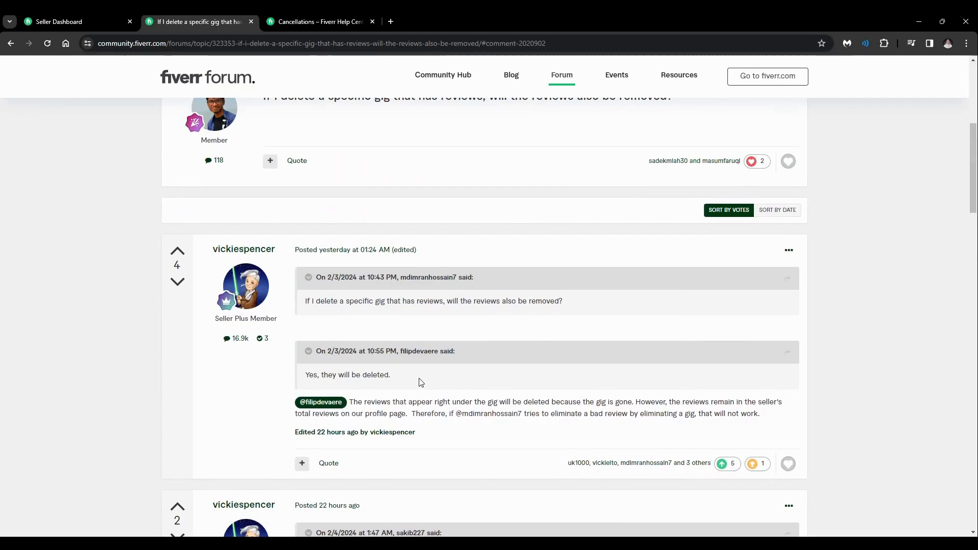
mouse_move(324, 300)
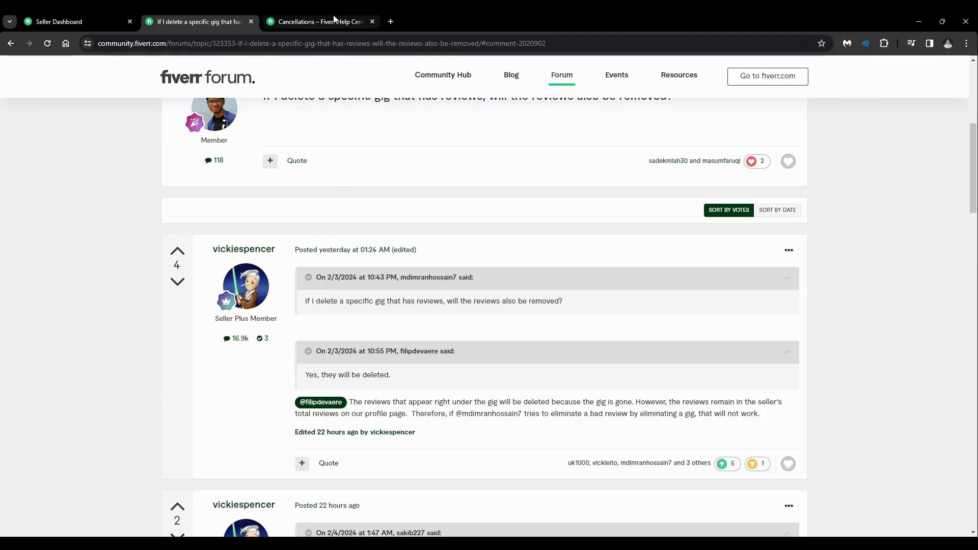
Switch to the Cancellations article and scroll to 'Cancel an order via the Resolution Center'
click(320, 22)
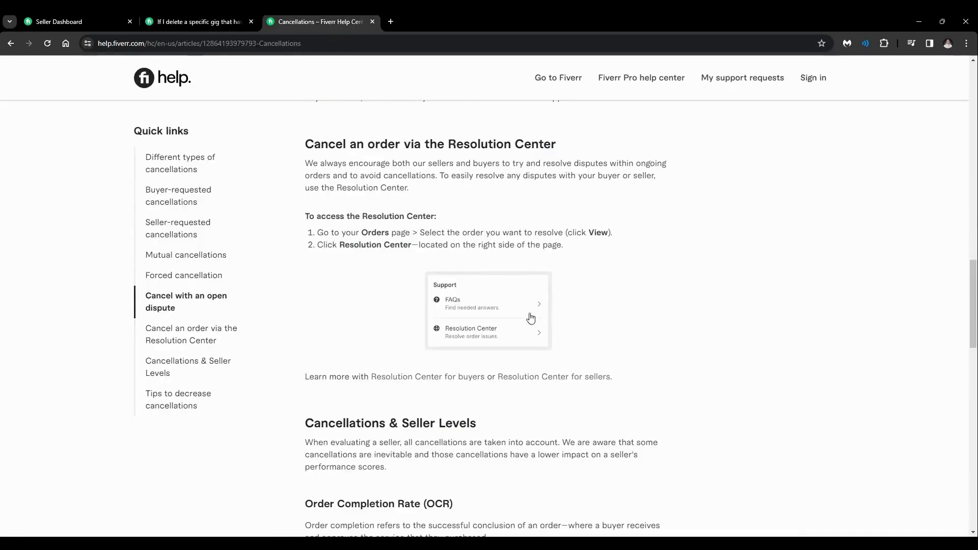
scroll(up, 3)
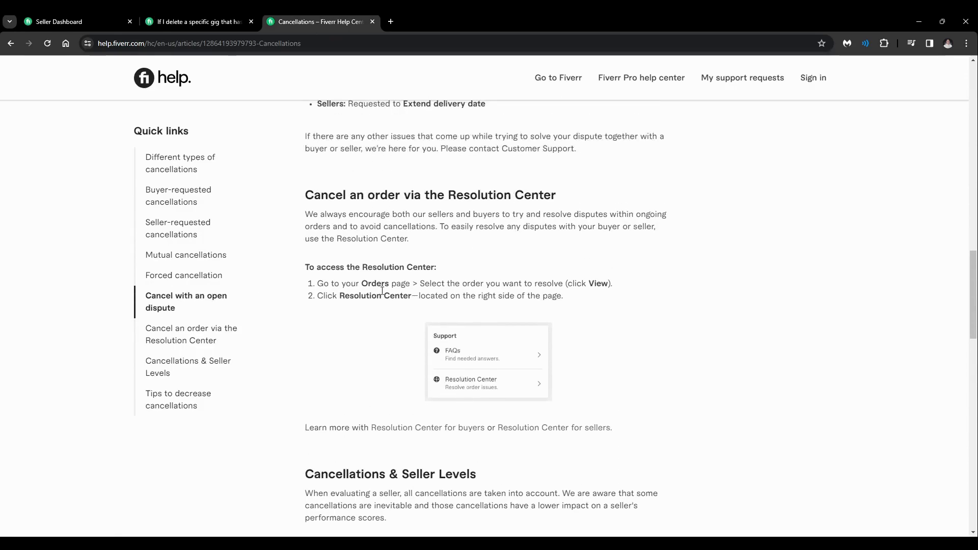
mouse_move(449, 331)
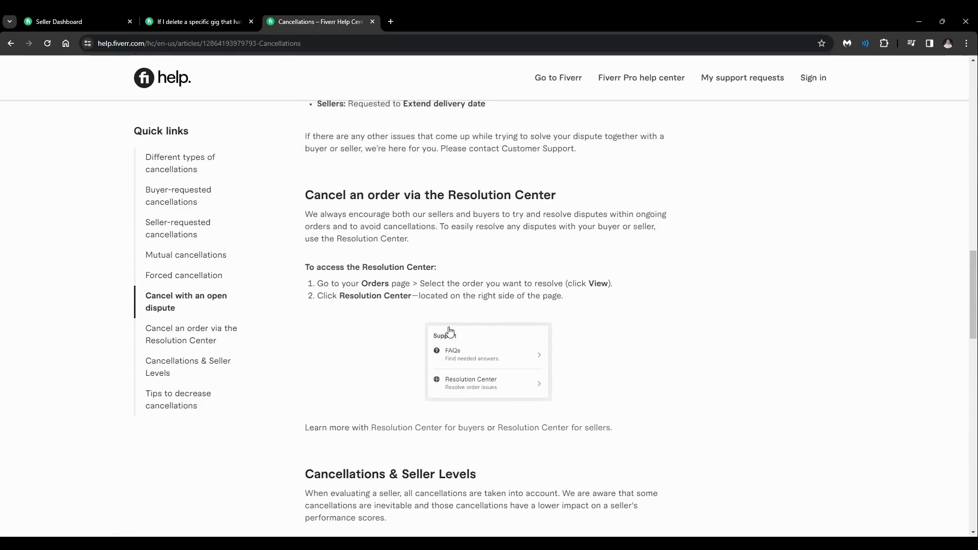
mouse_move(336, 287)
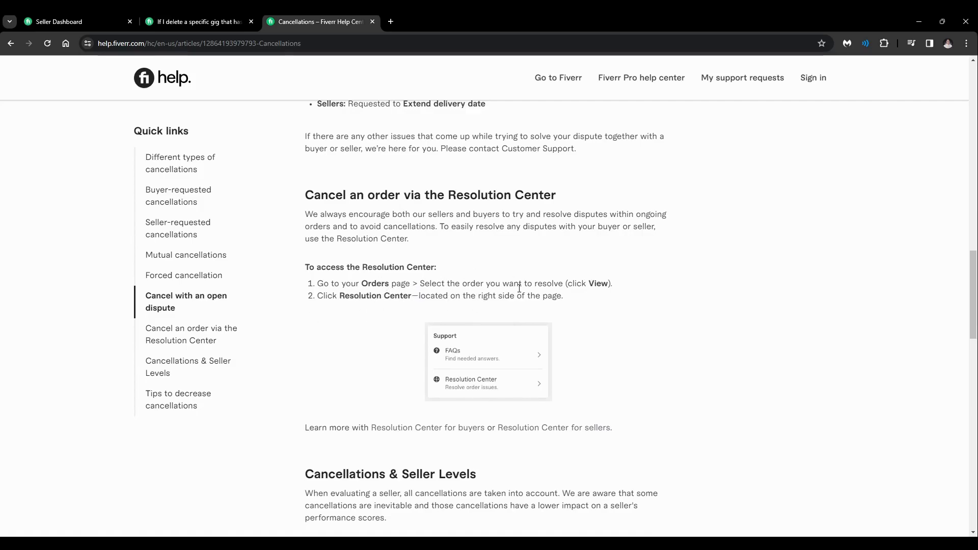
mouse_move(312, 322)
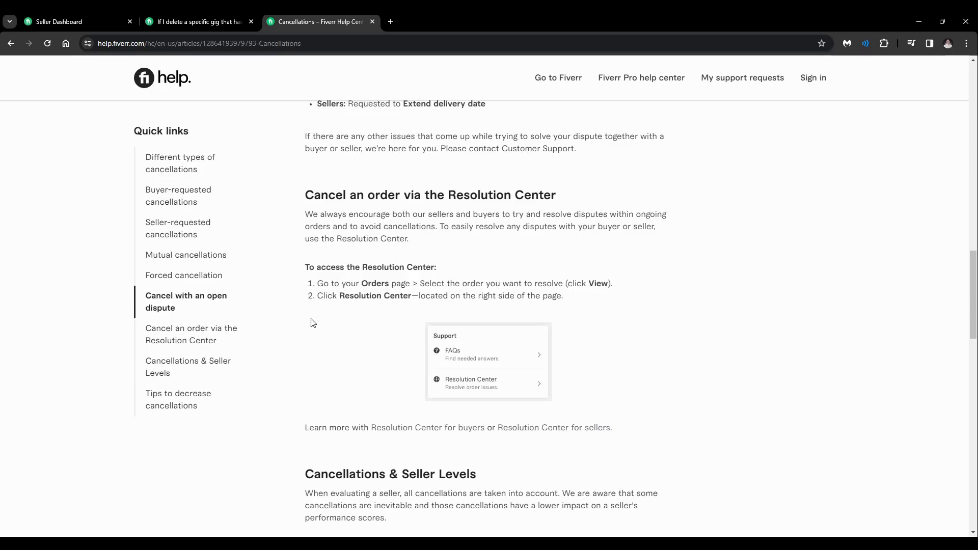
mouse_move(446, 317)
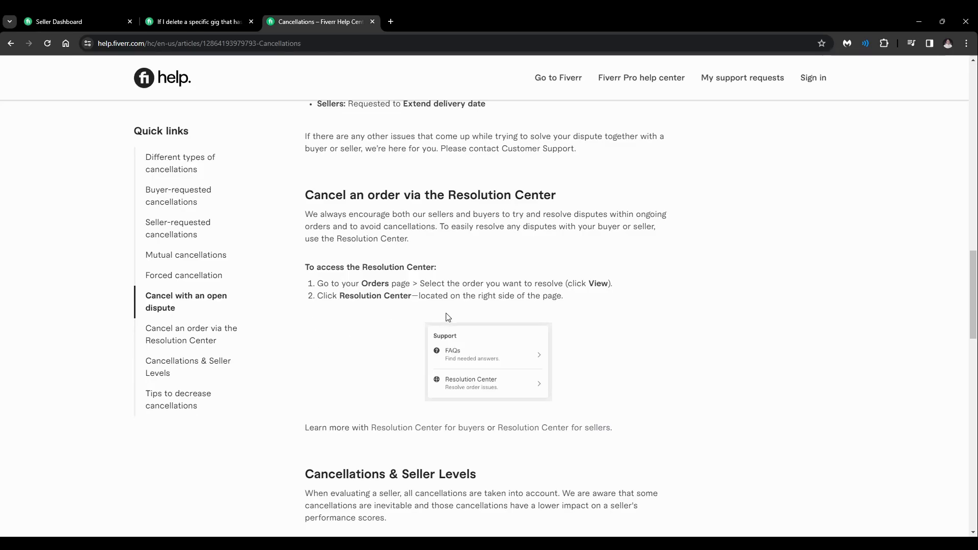
mouse_move(399, 351)
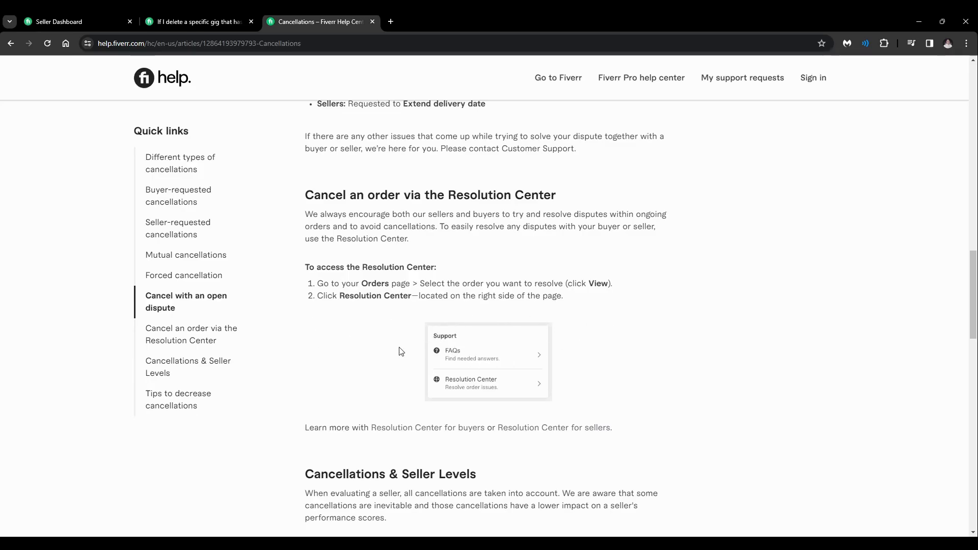
mouse_move(364, 340)
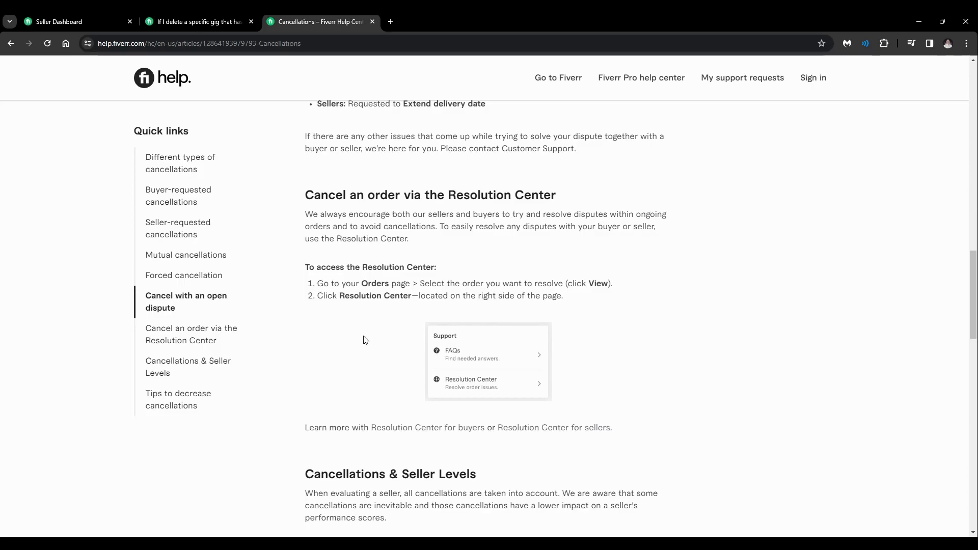
scroll(down, 3)
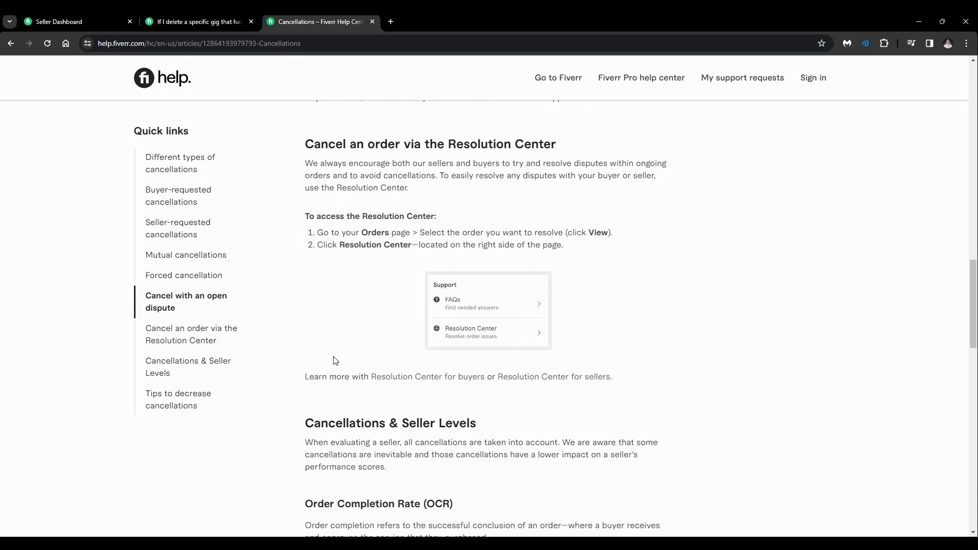
scroll(up, 3)
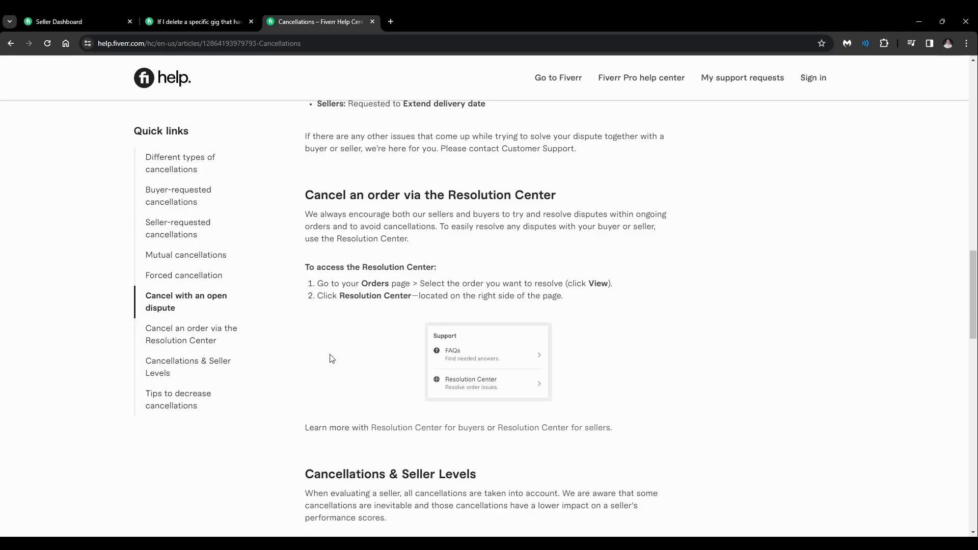
scroll(down, 3)
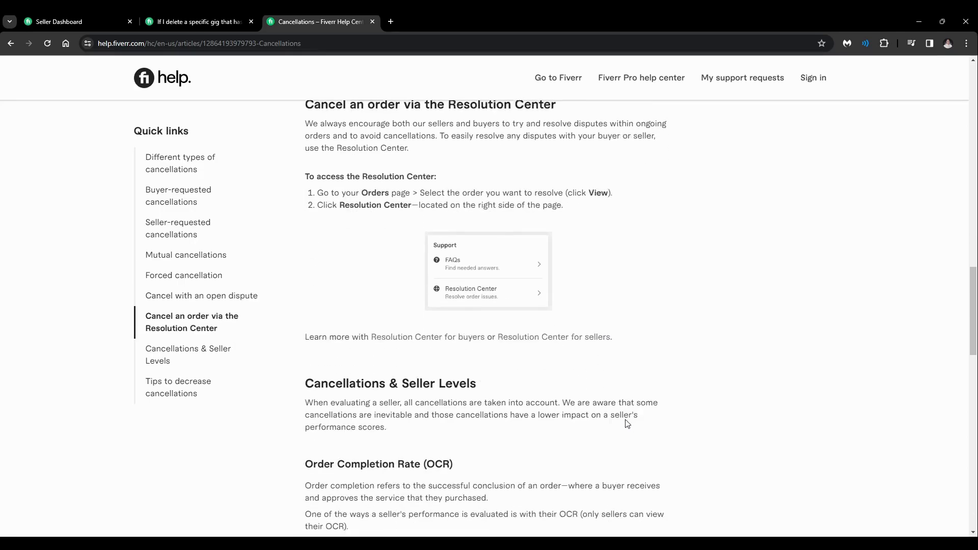
scroll(down, 3)
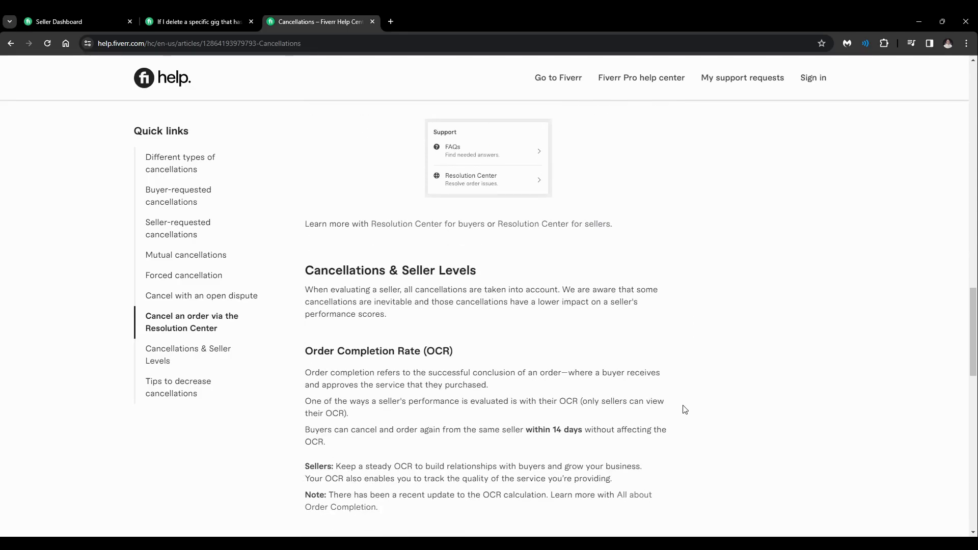
scroll(up, 3)
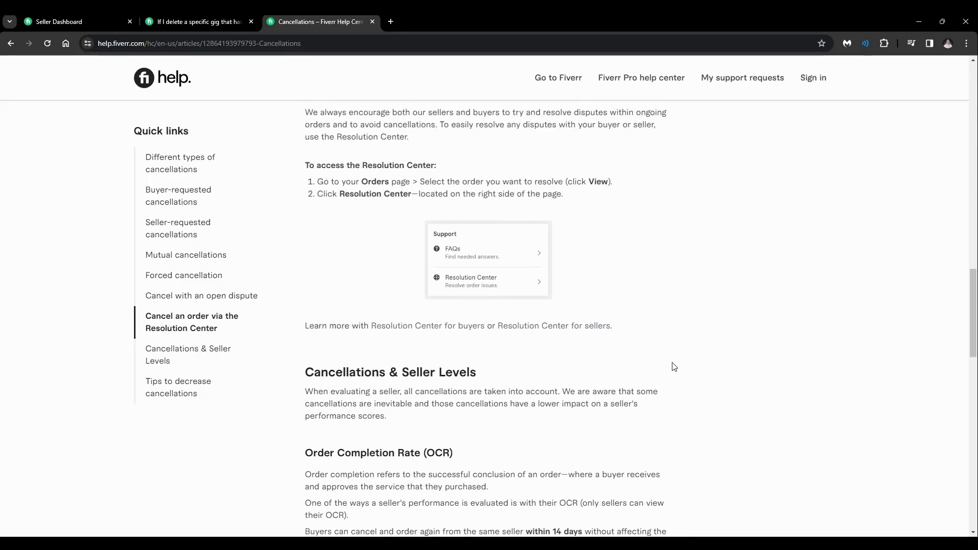
scroll(up, 3)
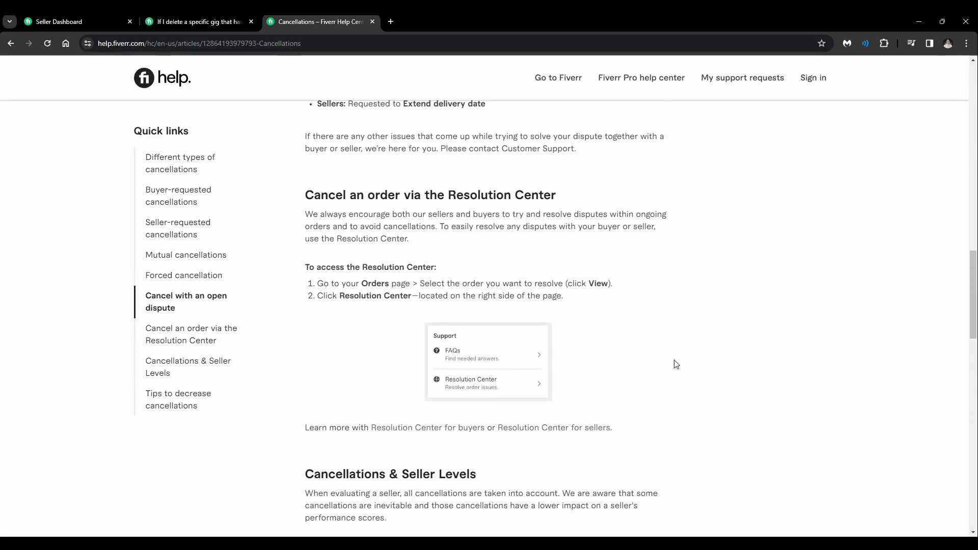